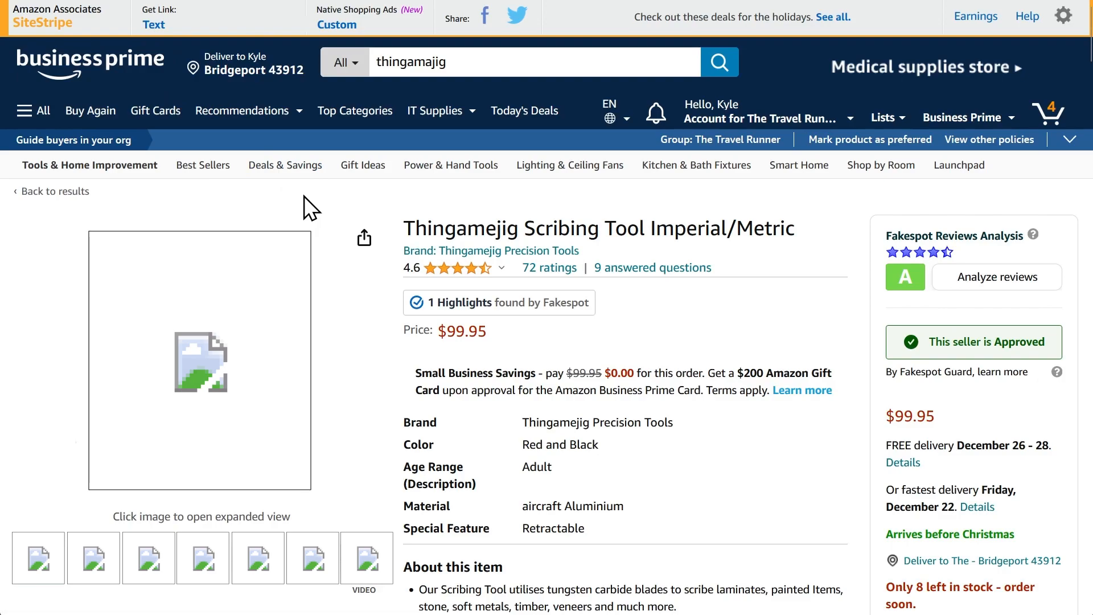
mouse_move(346, 199)
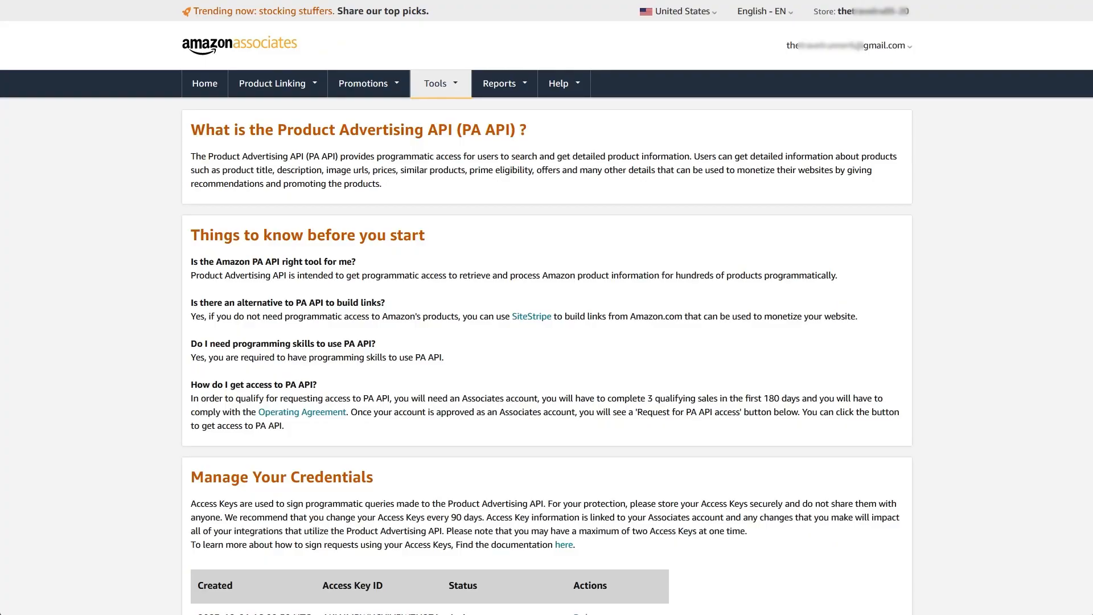
left_click(436, 83)
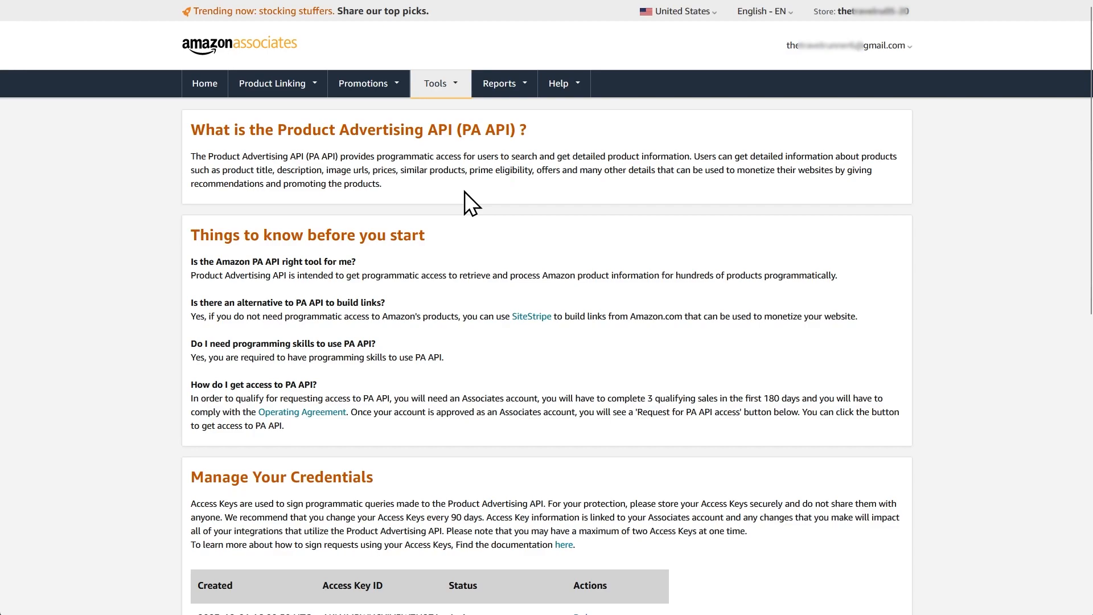
mouse_move(494, 192)
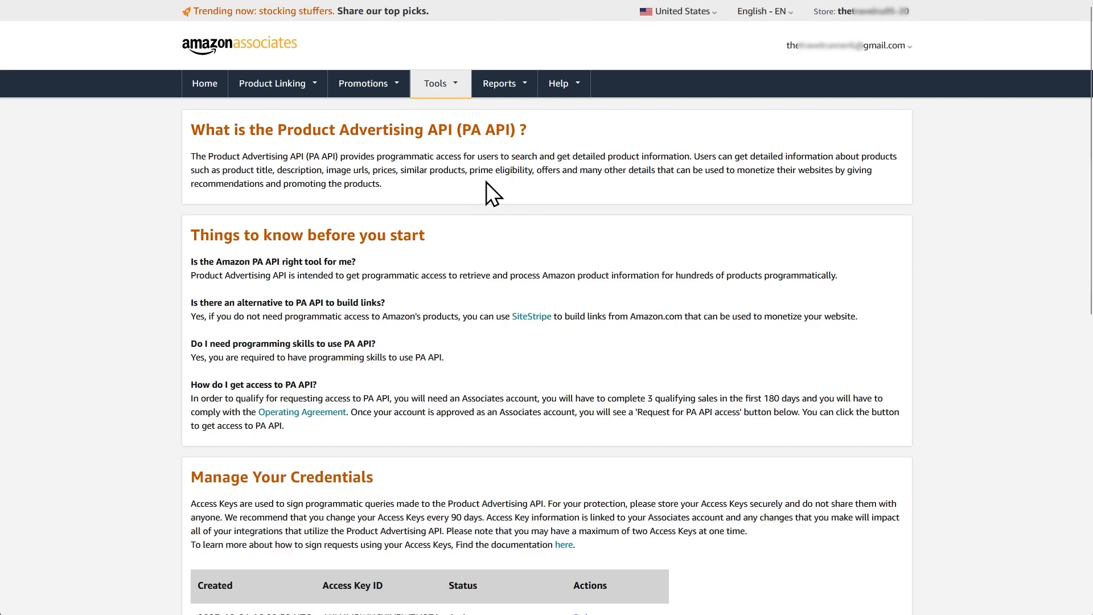
Under Manage Your Credentials, request a new set of Amazon API access keys via Add Credentials
scroll("down", 3)
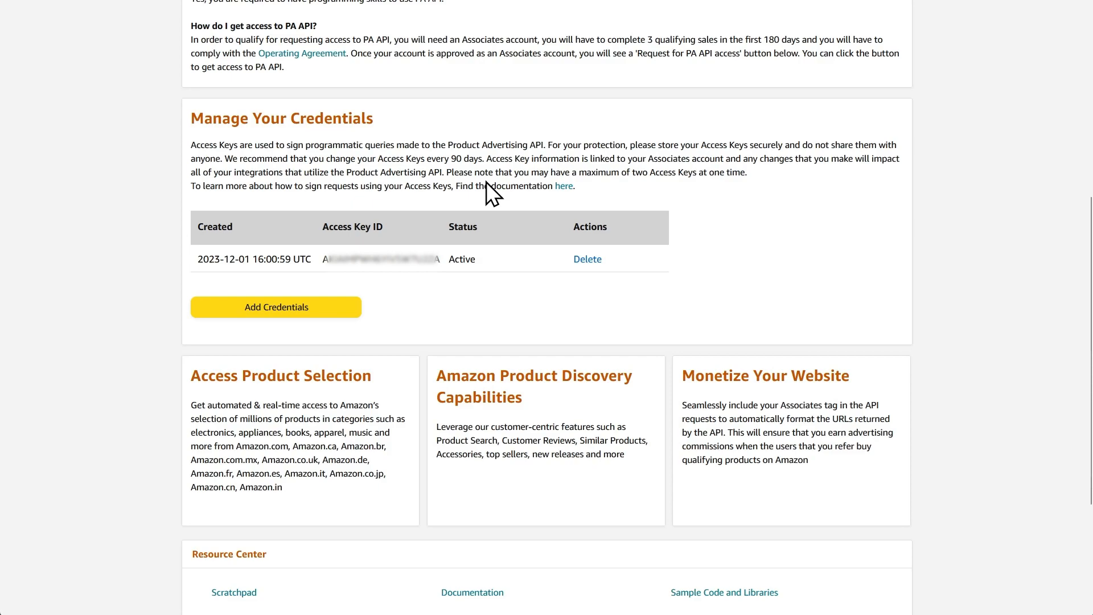
mouse_move(530, 289)
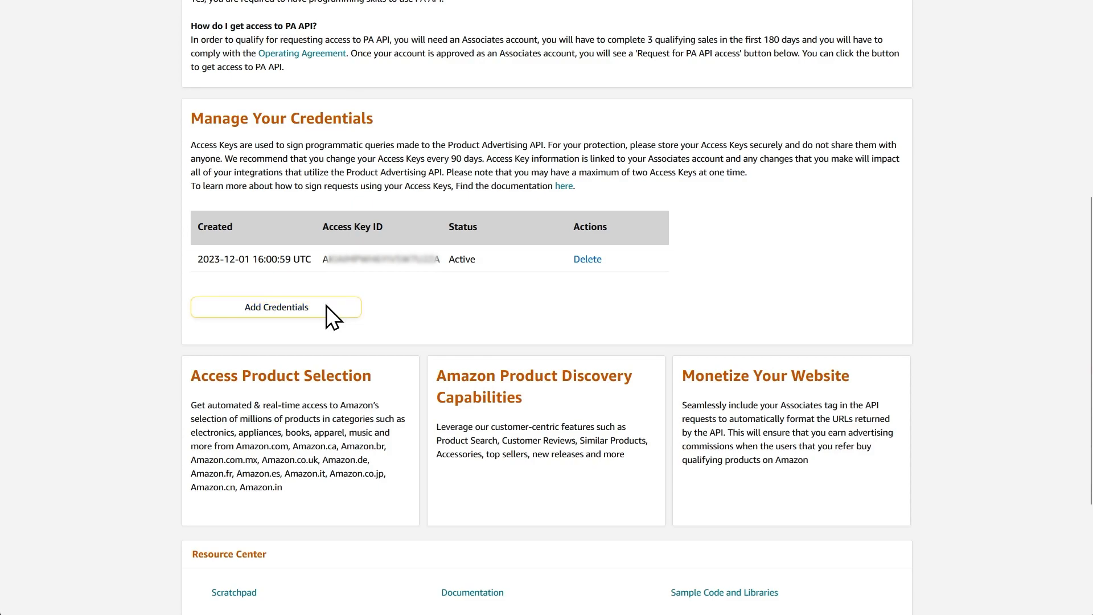
left_click(275, 307)
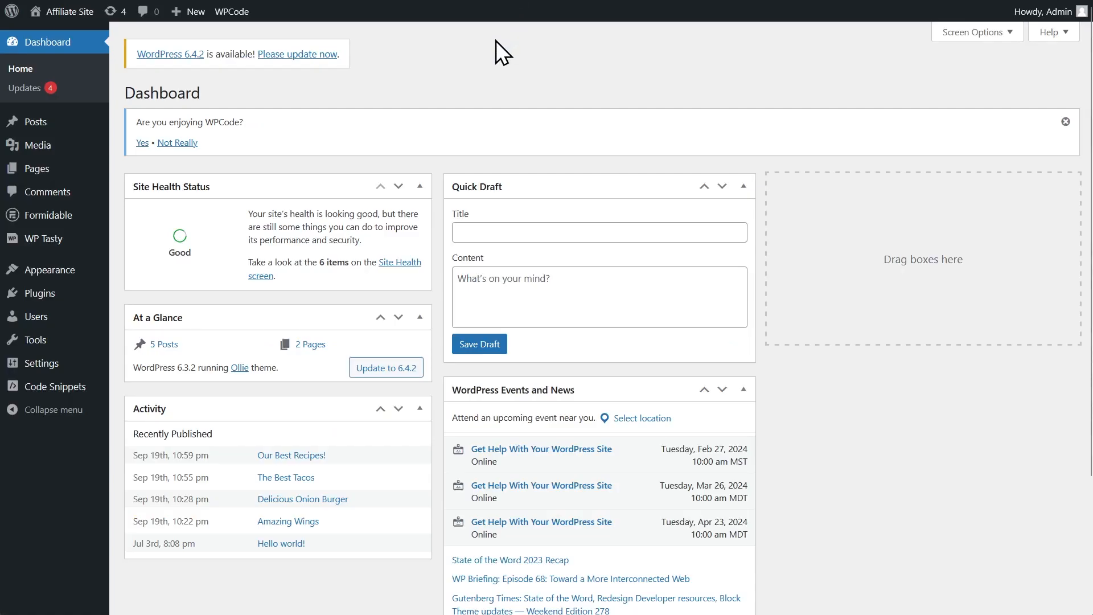
mouse_move(39, 238)
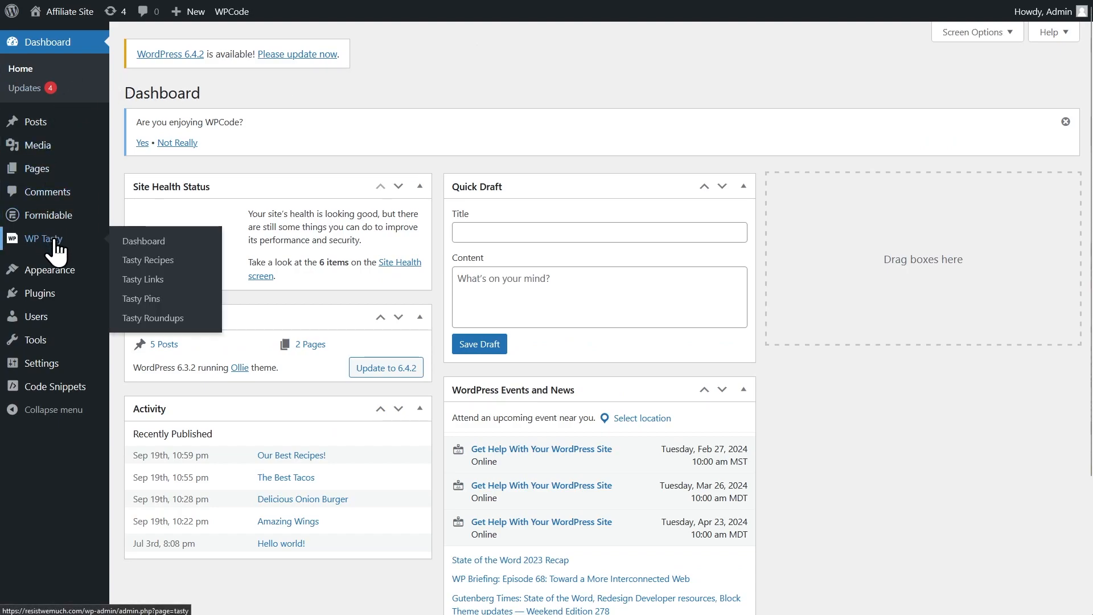
mouse_move(88, 250)
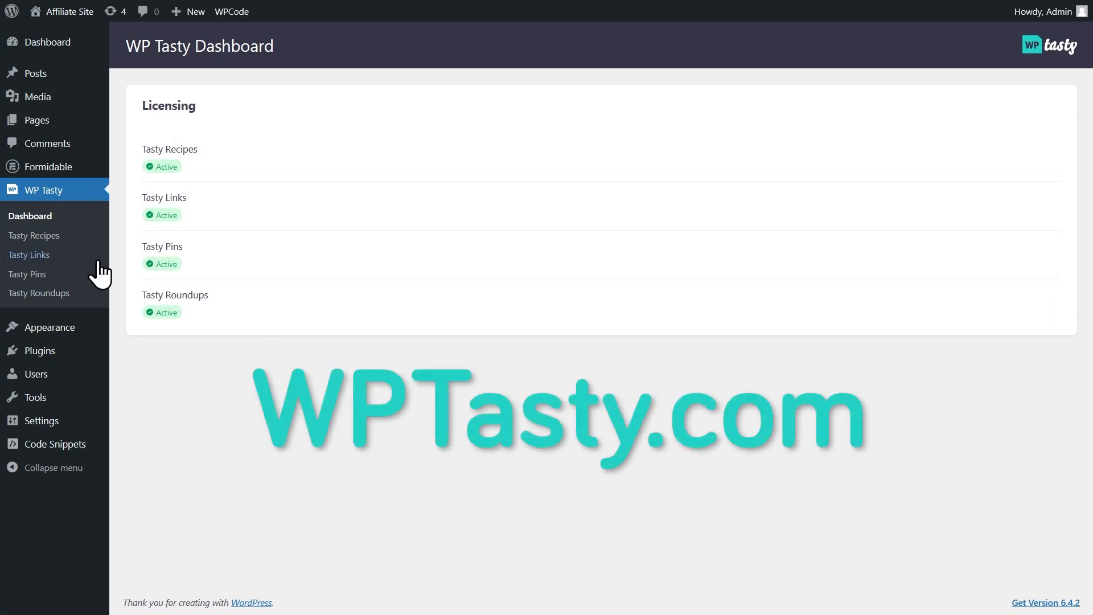
mouse_move(60, 266)
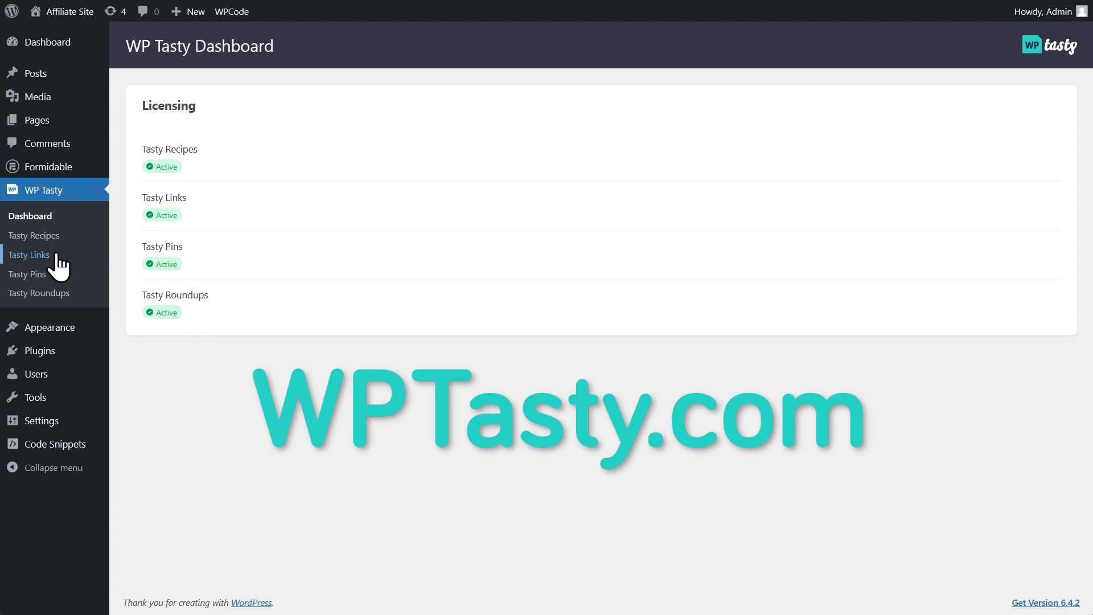
Go to the Tasty Links settings page from the WP Tasty sidebar menu
left_click(30, 254)
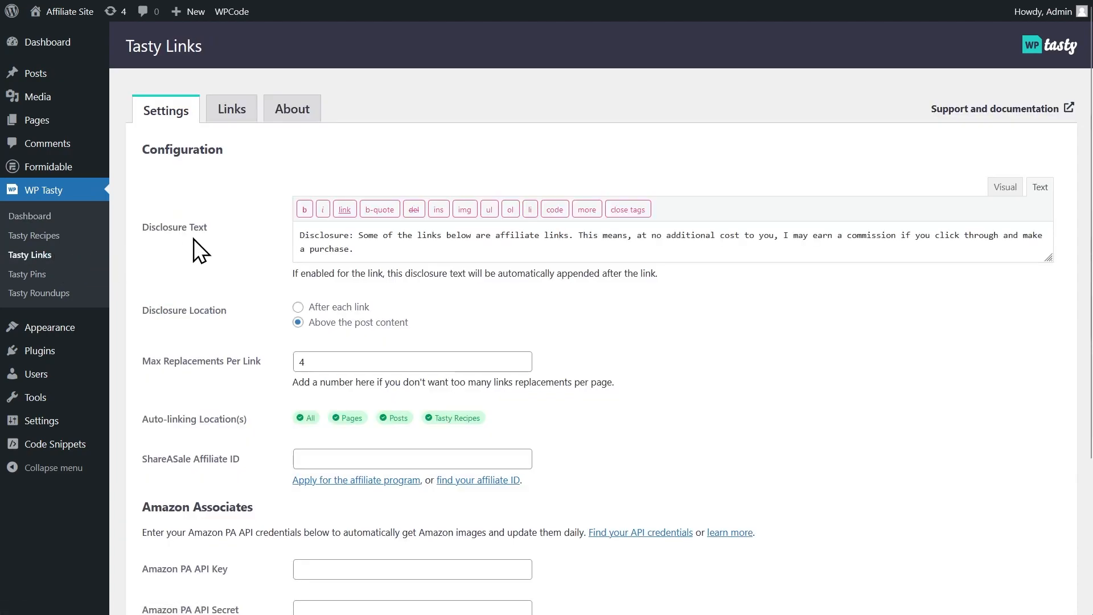
Reach the Amazon Associates section with the PA API Key and Secret fields
scroll("down", 3)
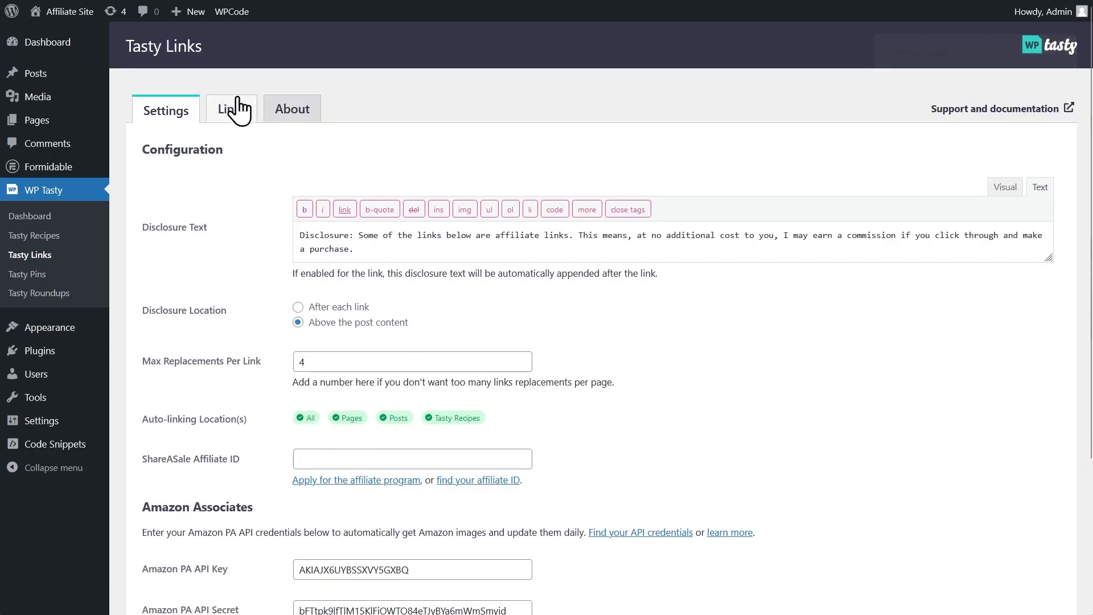
In the Links list, inspect the all purpose flour link and its affiliate address
left_click(231, 109)
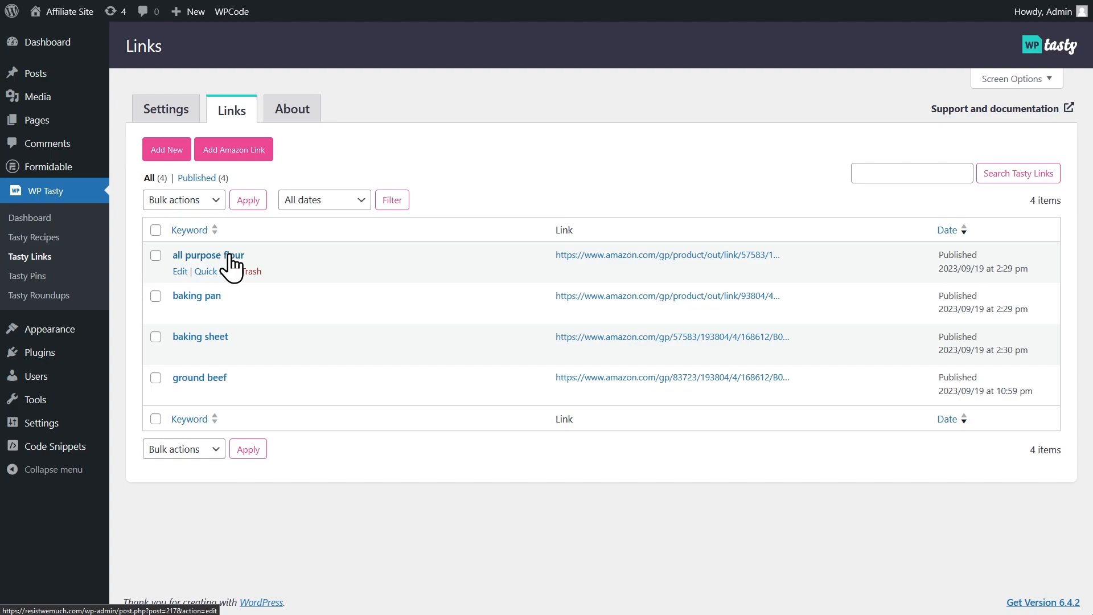
left_click(208, 256)
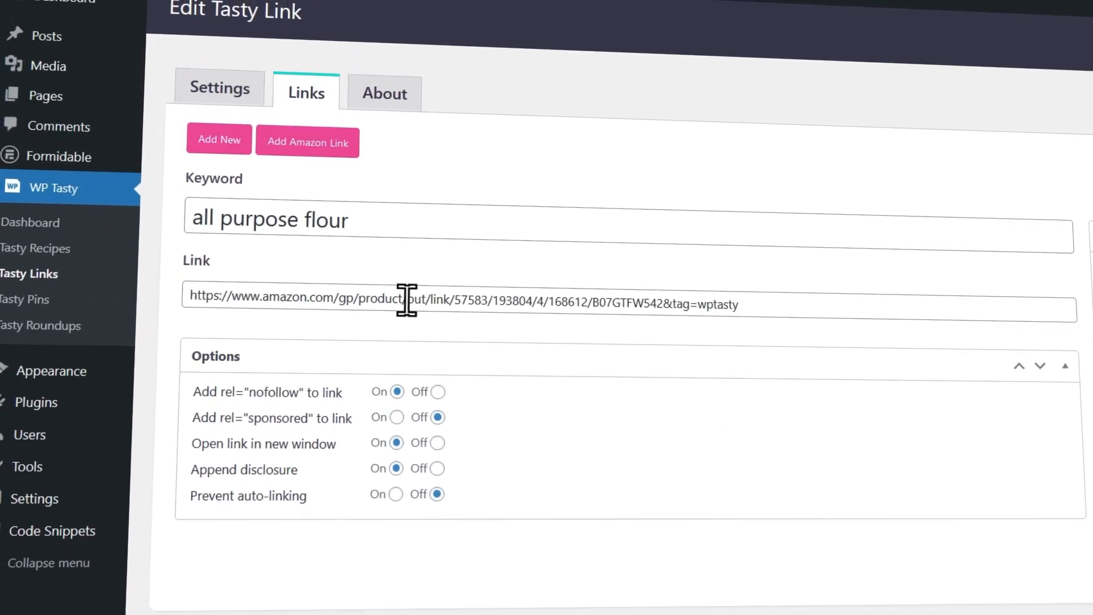
left_click(307, 142)
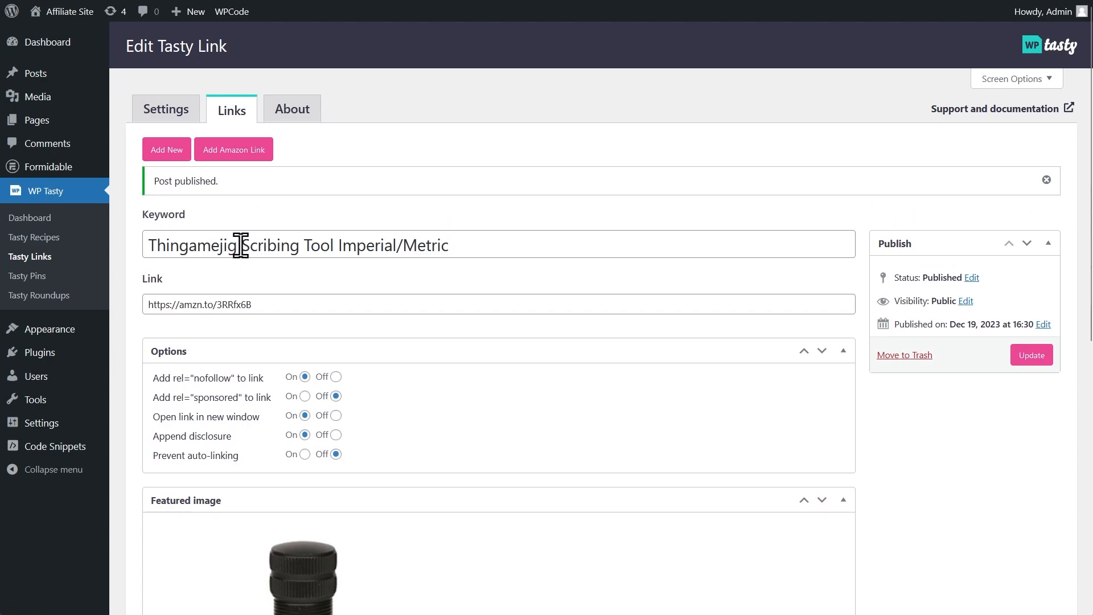
Trim the keyword to just 'Thingamejig' and update the link
left_click_drag(240, 245, 450, 244)
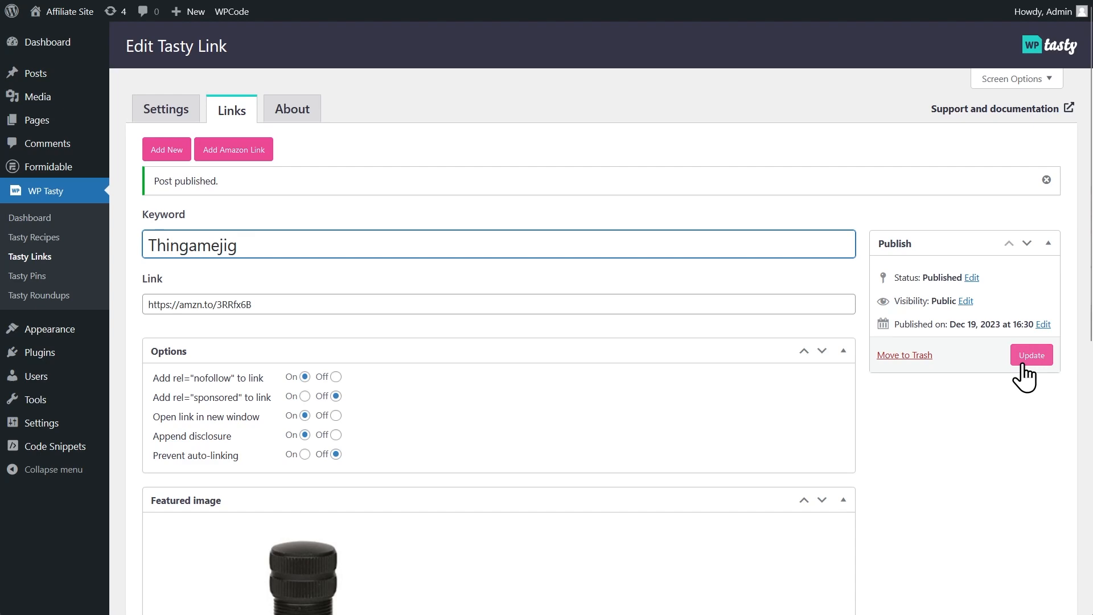
left_click(1032, 355)
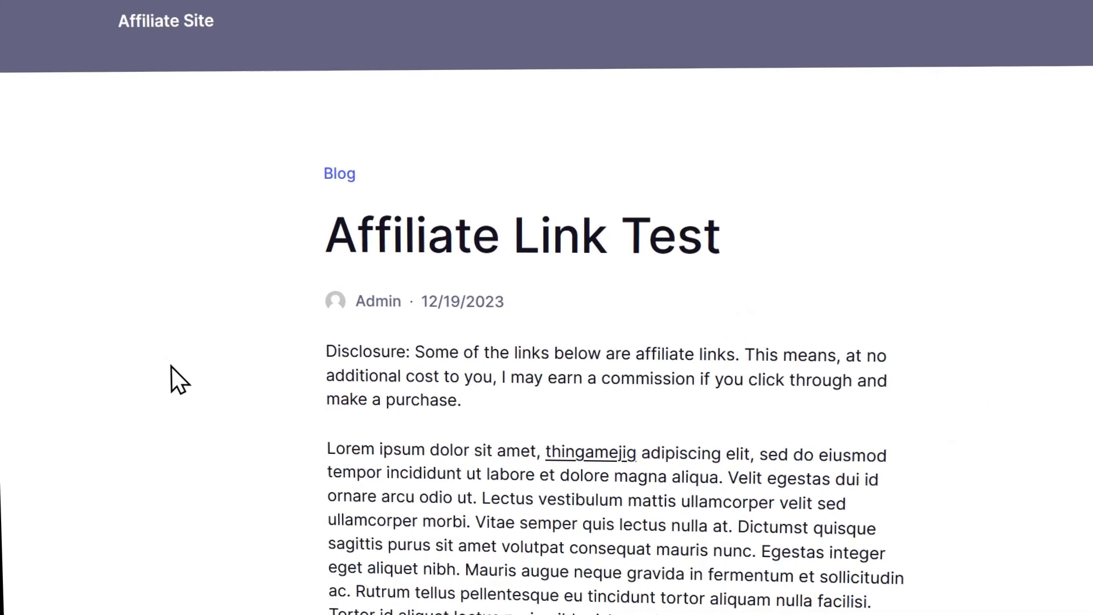
Try the auto-linked thingamejig word on the live Affiliate Link Test post
scroll("down", 3)
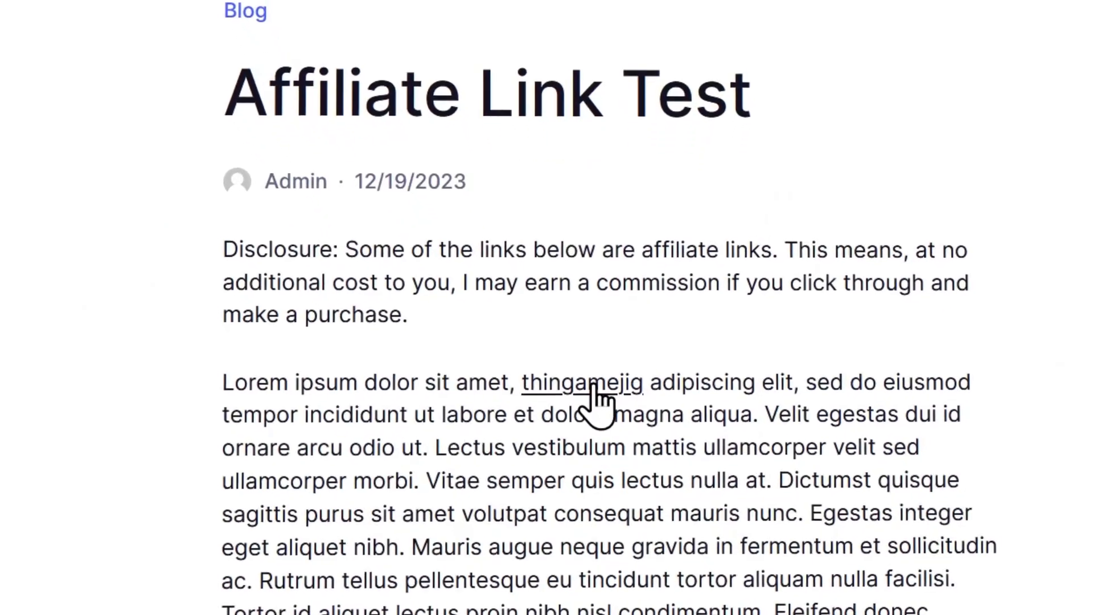
left_click(581, 383)
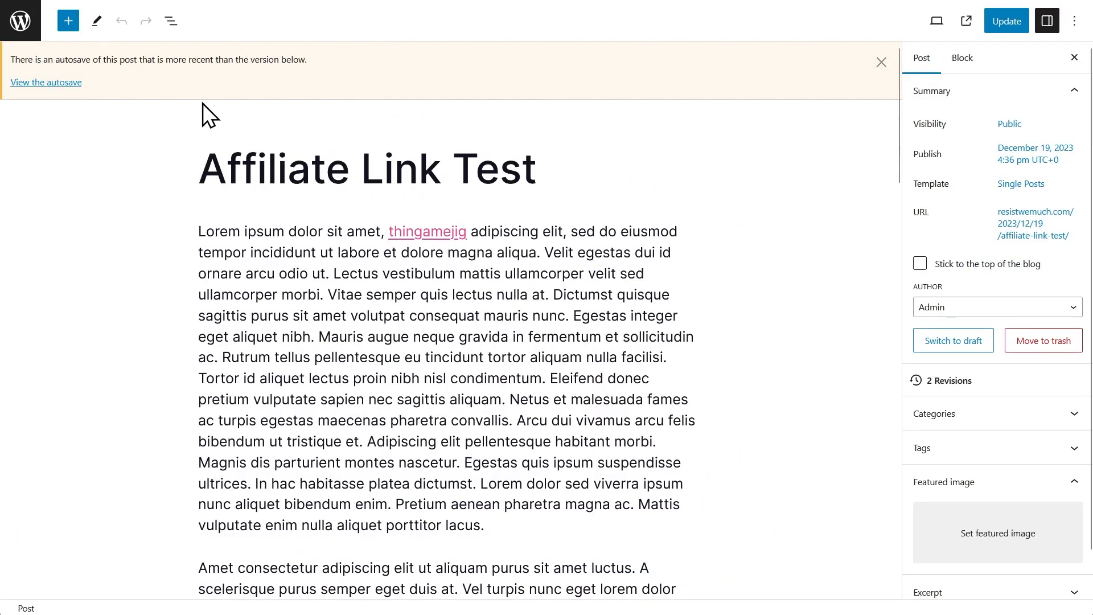
Insert a Tasty Links - Featured Links block and choose the Thingamejig link for it
left_click(68, 21)
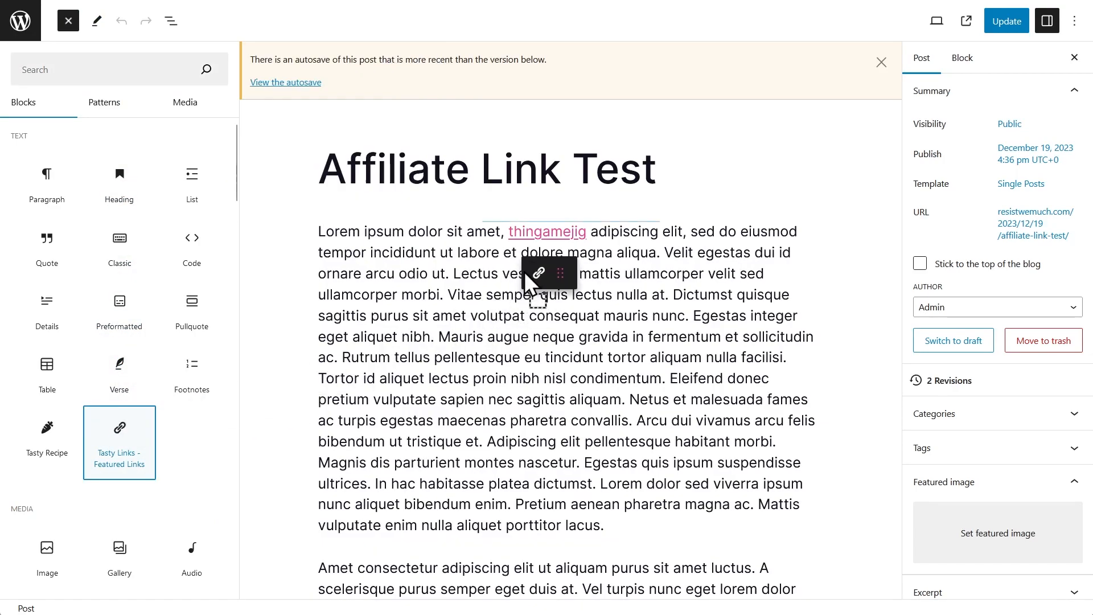
left_click(118, 442)
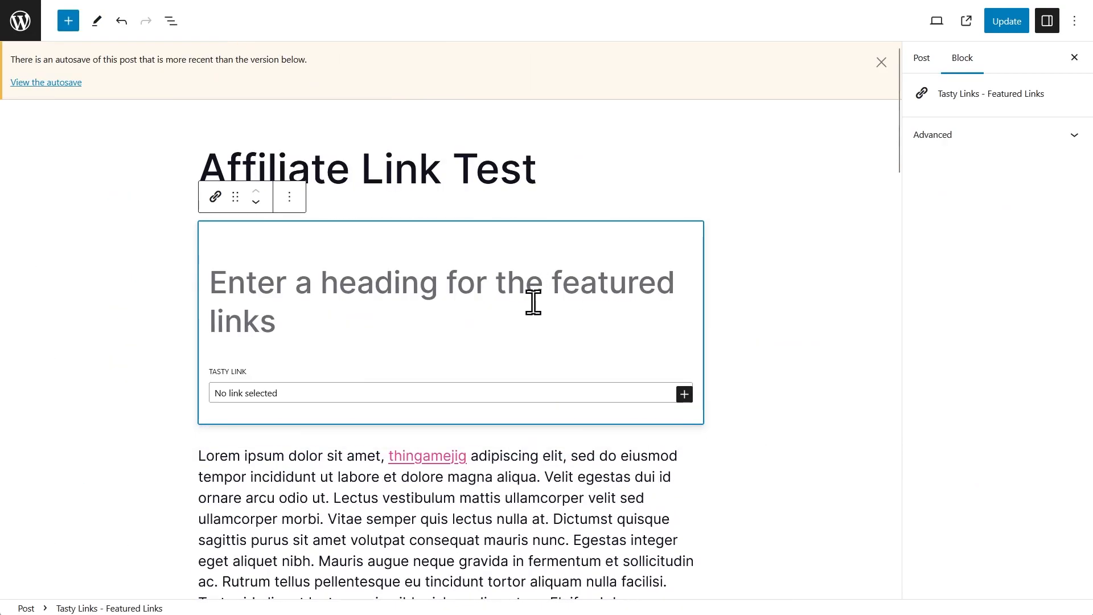
left_click(447, 393)
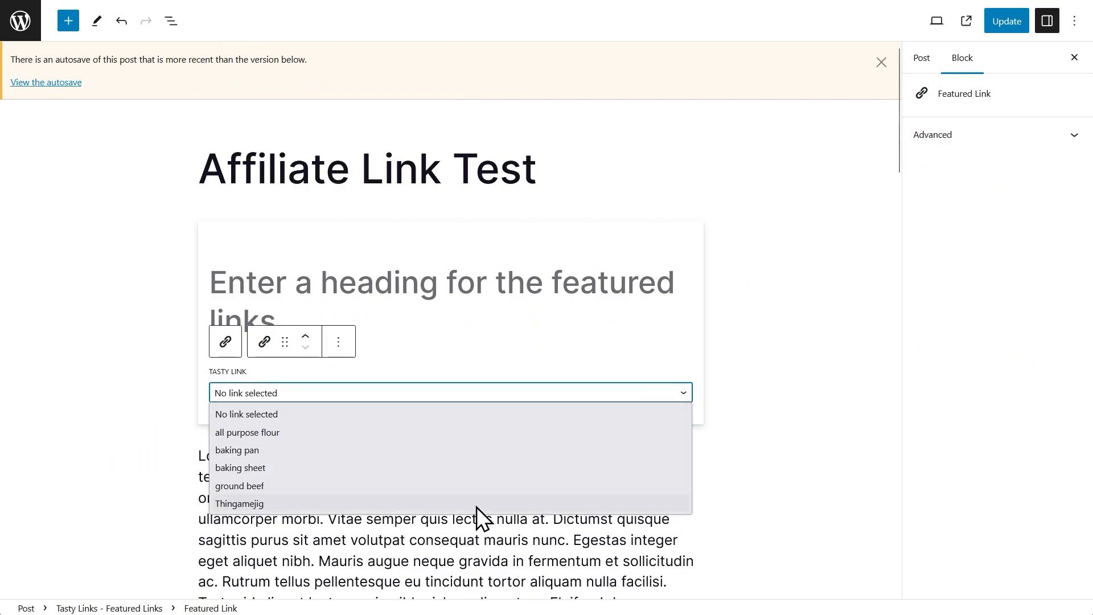
left_click(239, 503)
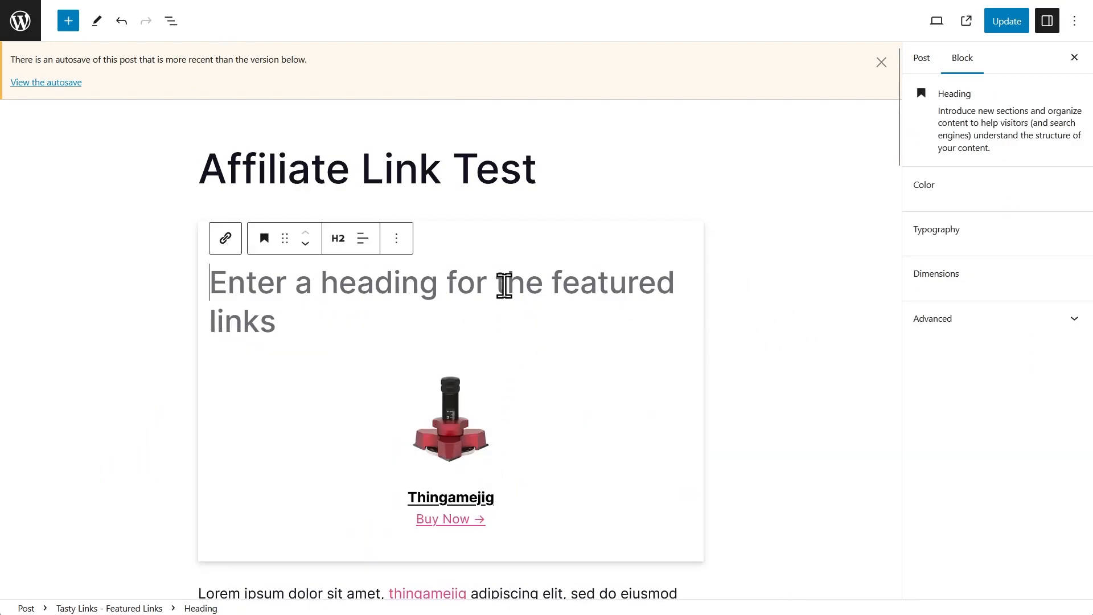
Head the block 'Best thingamejig available', update the post and view it live
type("Best thingamejig available")
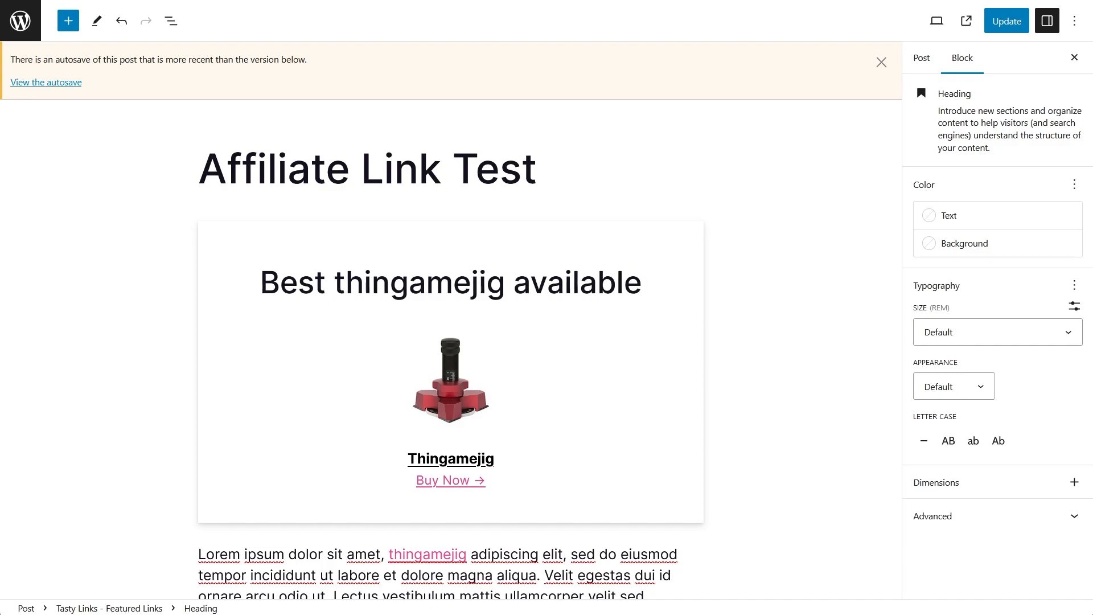
left_click(1006, 20)
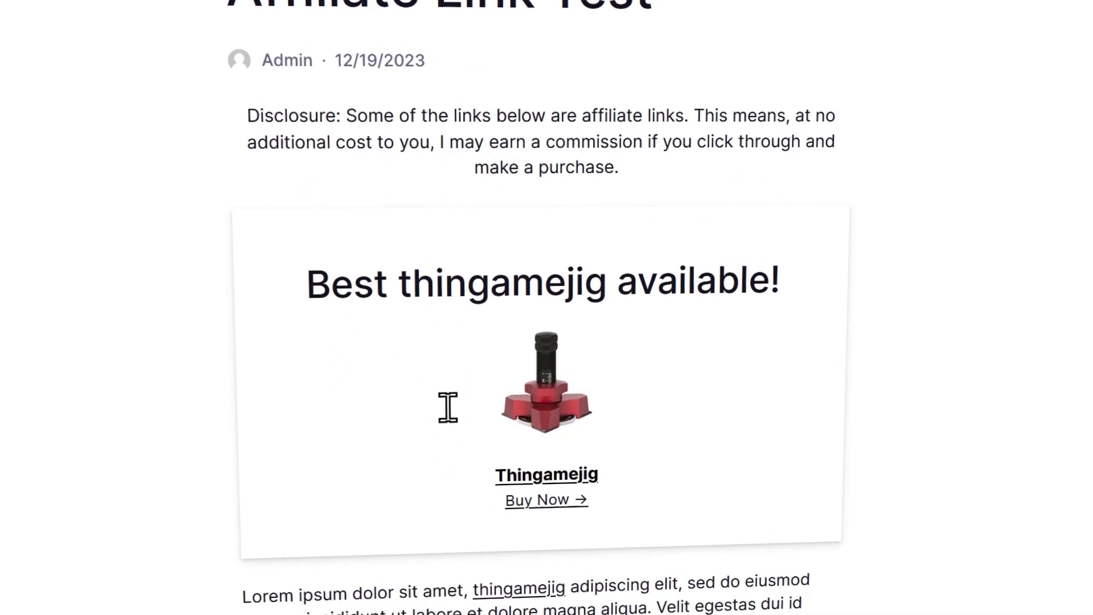
scroll("down", 3)
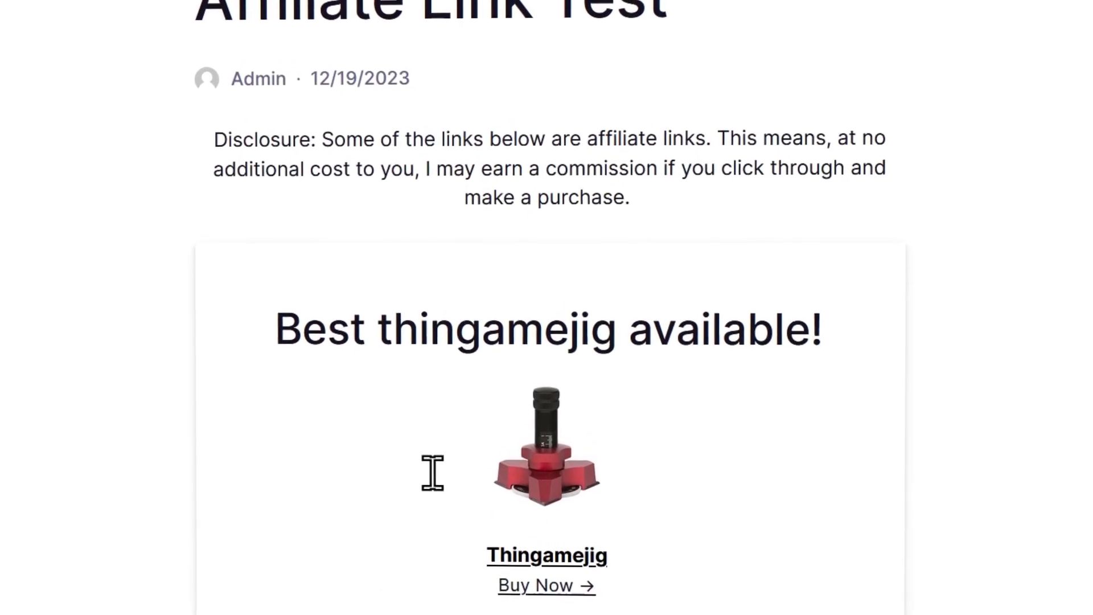